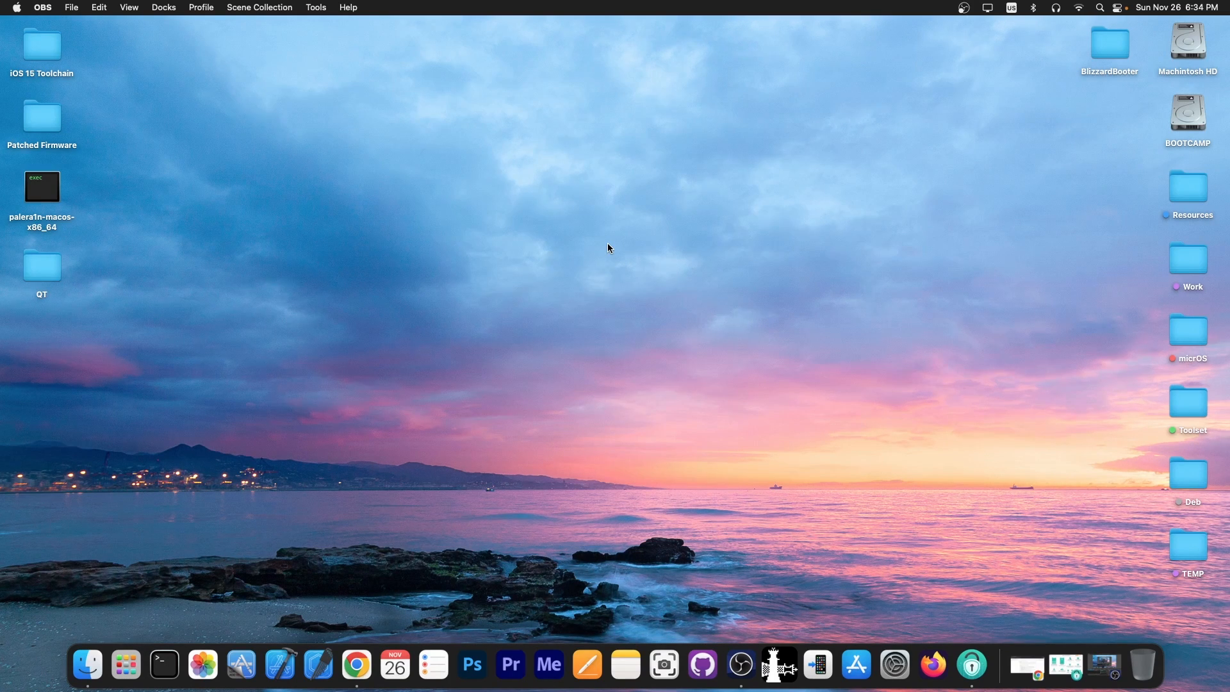
mouse_move(639, 272)
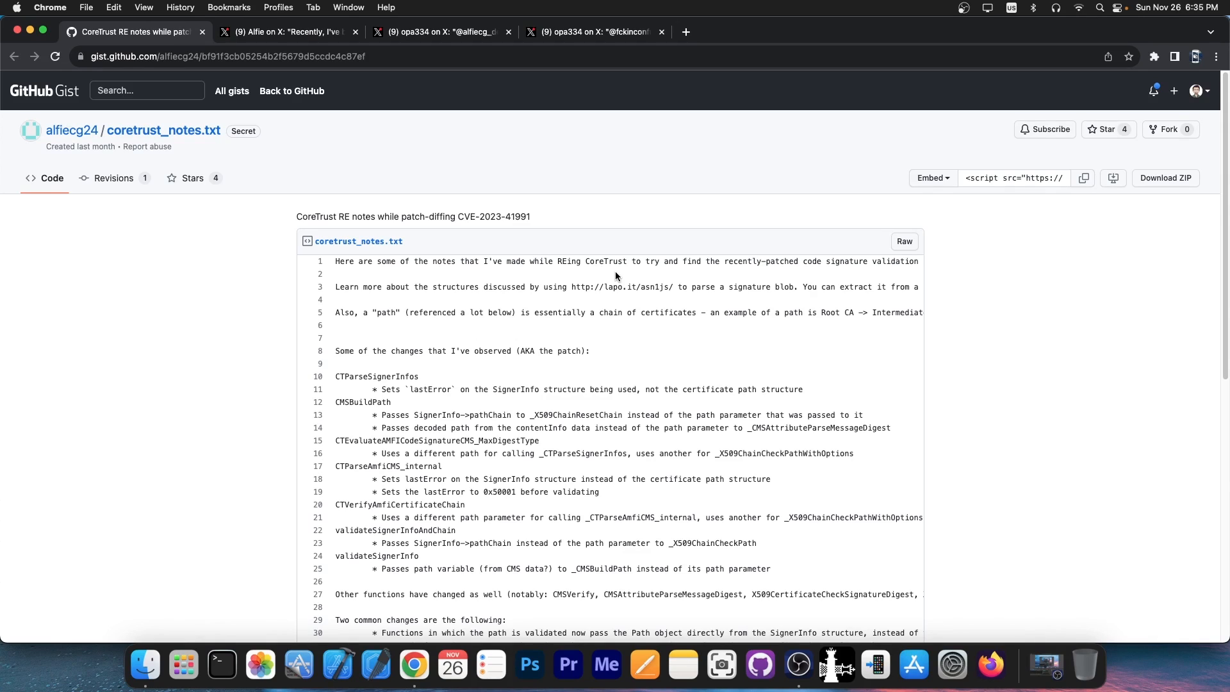
- Scroll through the coretrust_notes.txt gist on CVE-2023-41991 CoreTrust reverse engineering
scroll(down, 3)
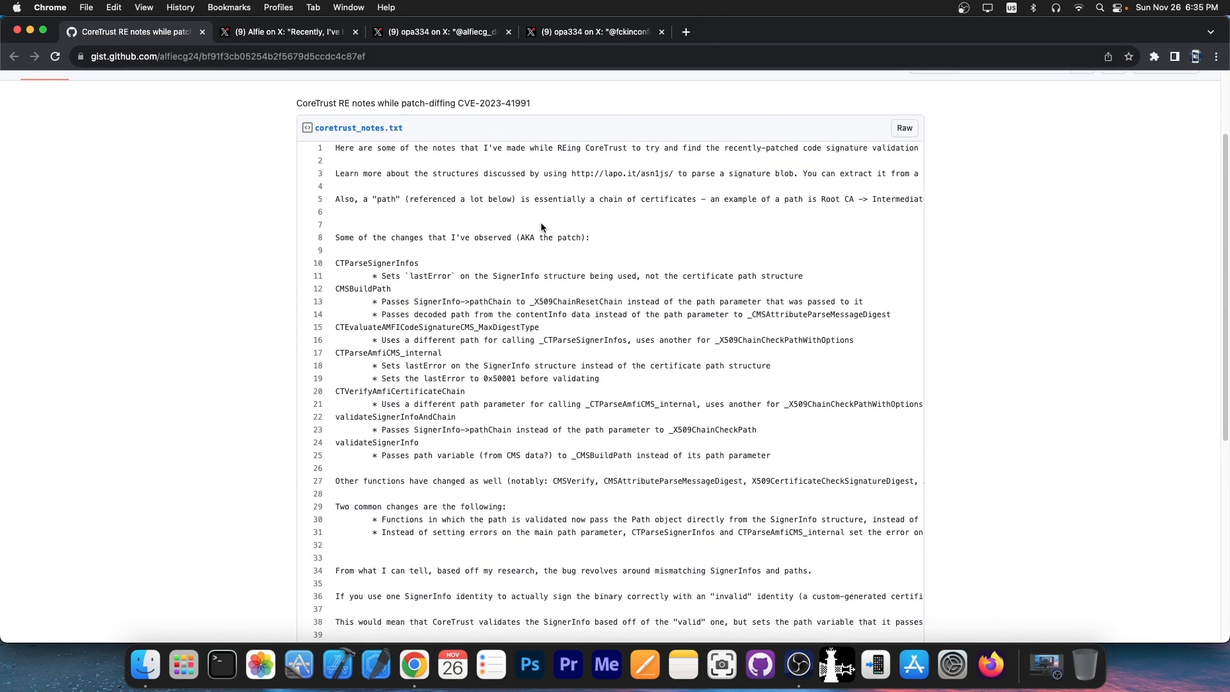
scroll(down, 3)
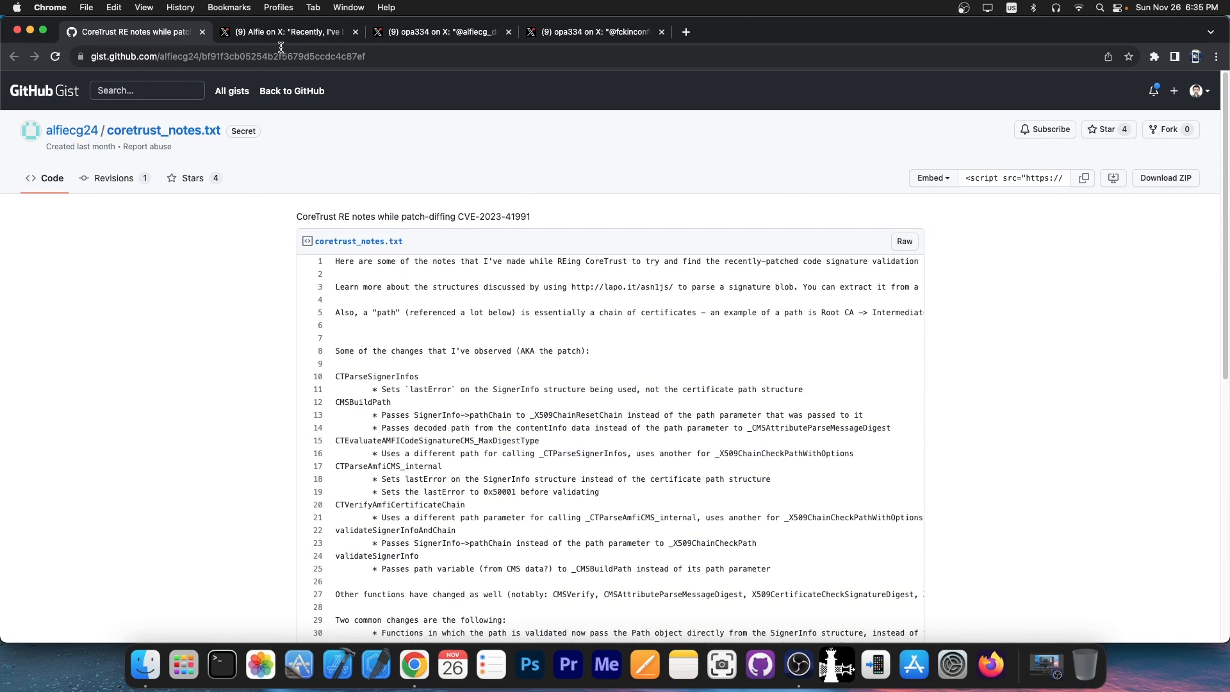
- View Alfie's CoreTrust notes post, then opa334's fastPathSign2 artwork thread
click(288, 31)
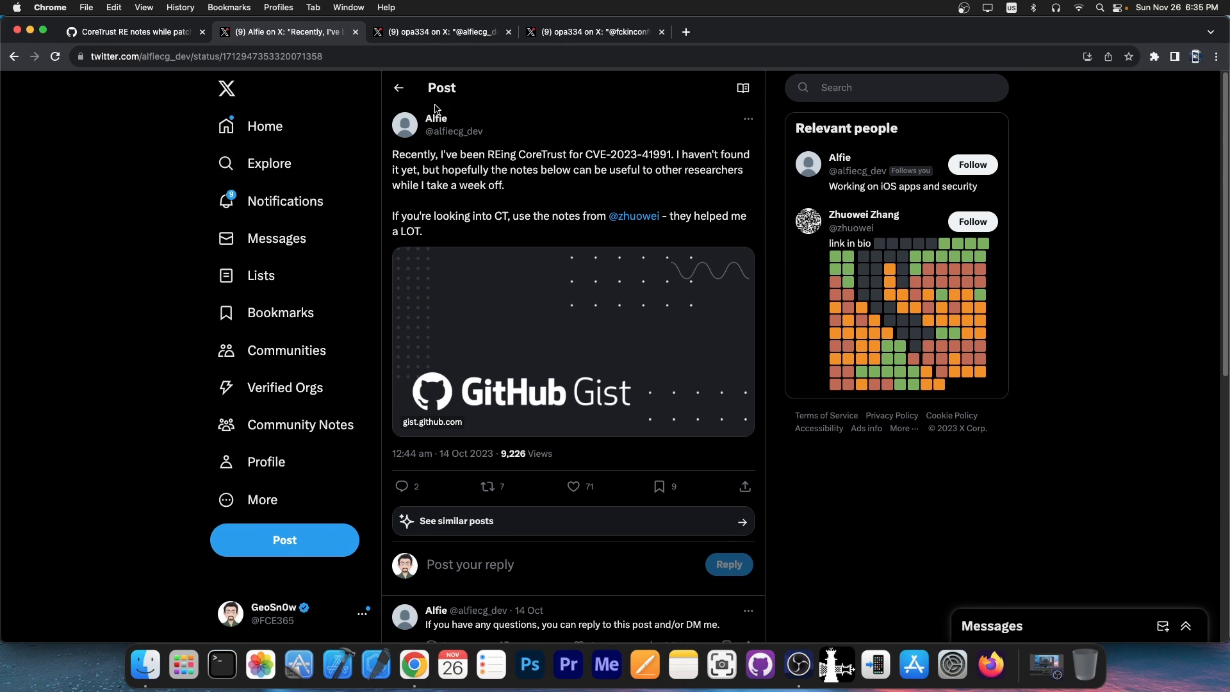
click(439, 31)
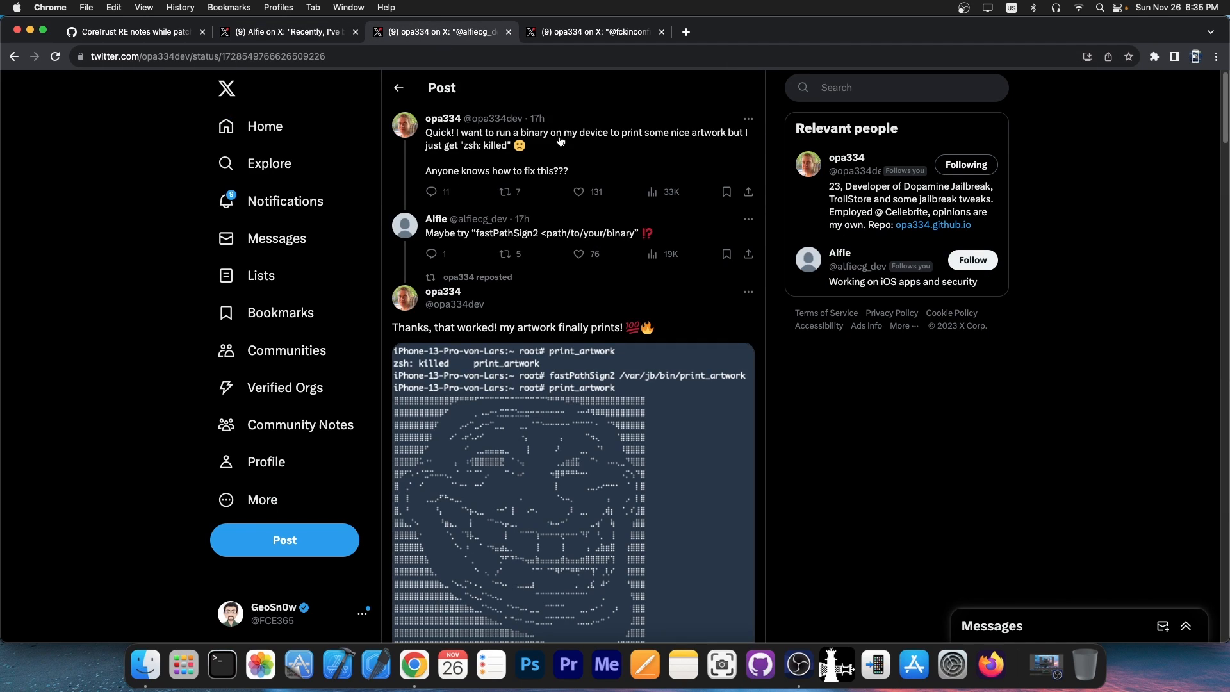
click(724, 192)
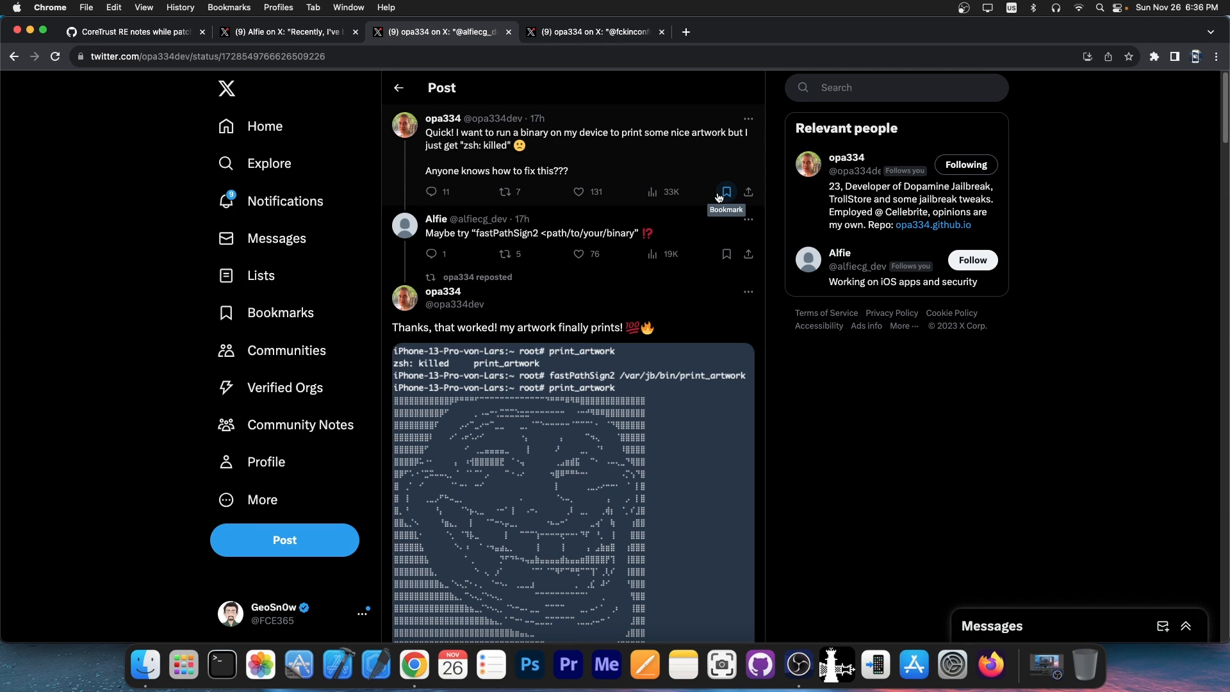
scroll(down, 3)
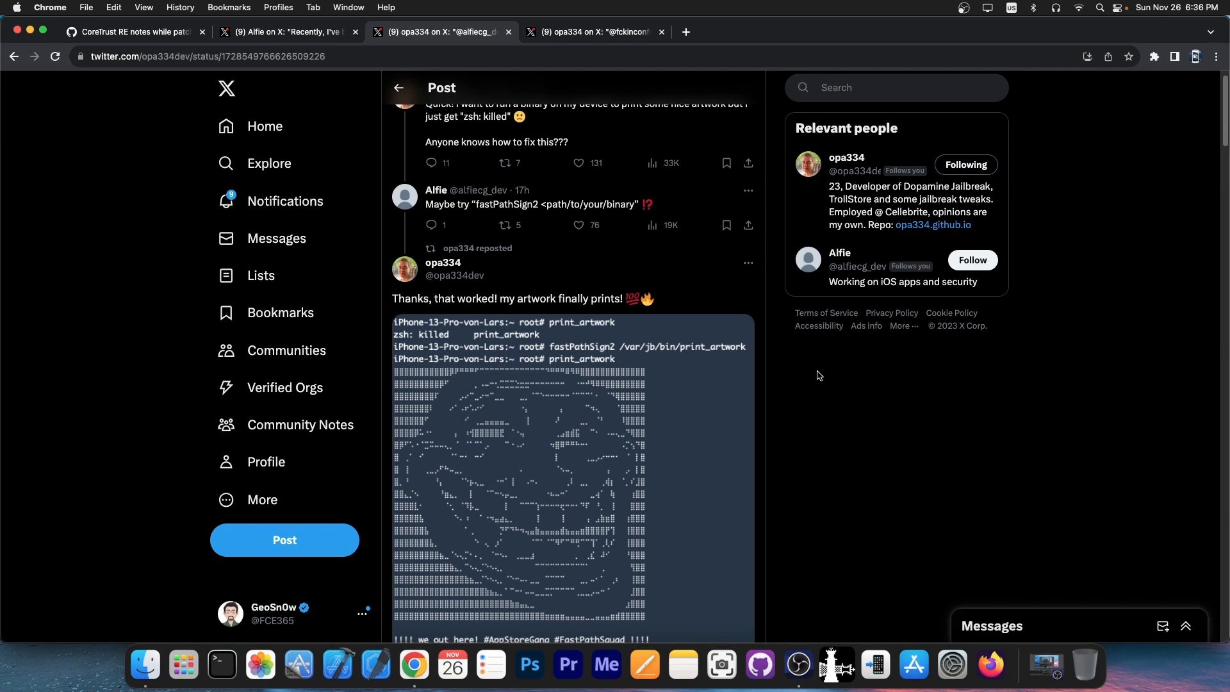
scroll(down, 3)
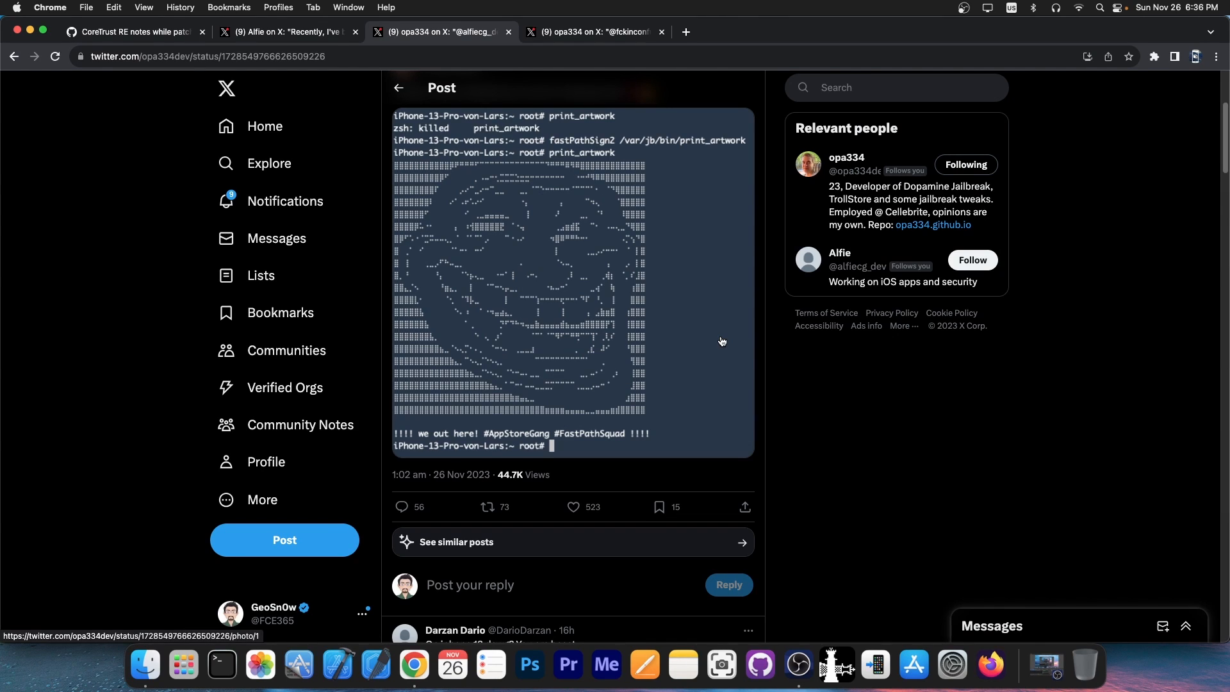
click(592, 31)
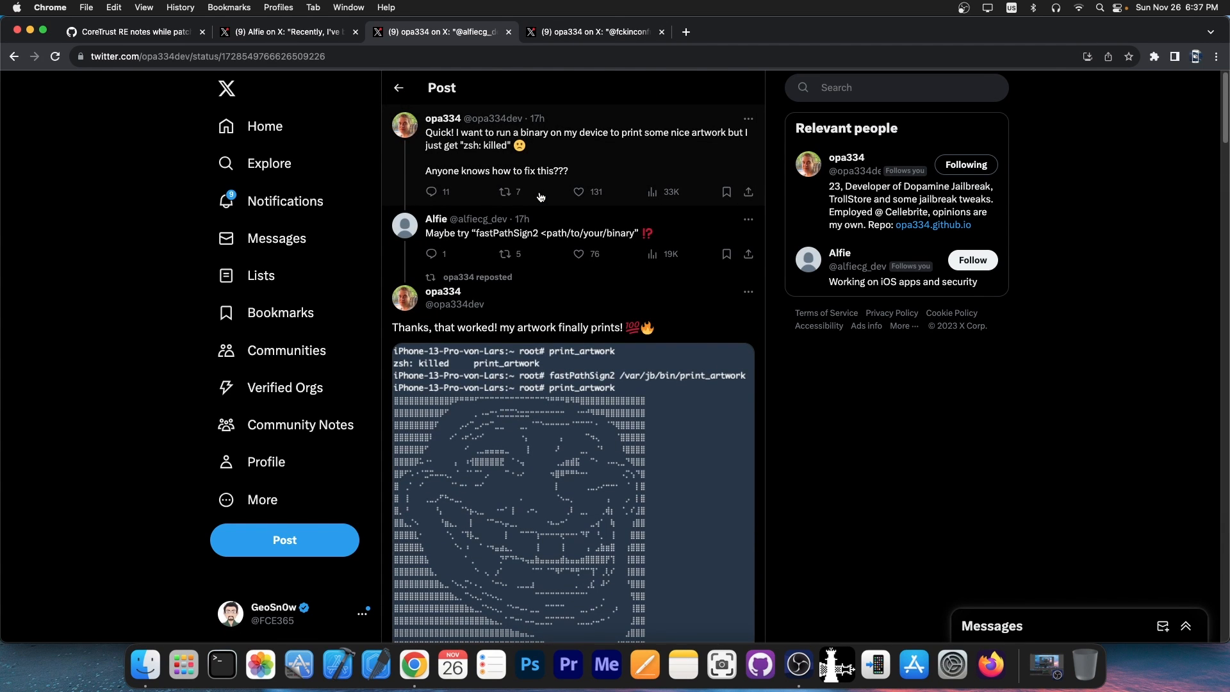
click(132, 32)
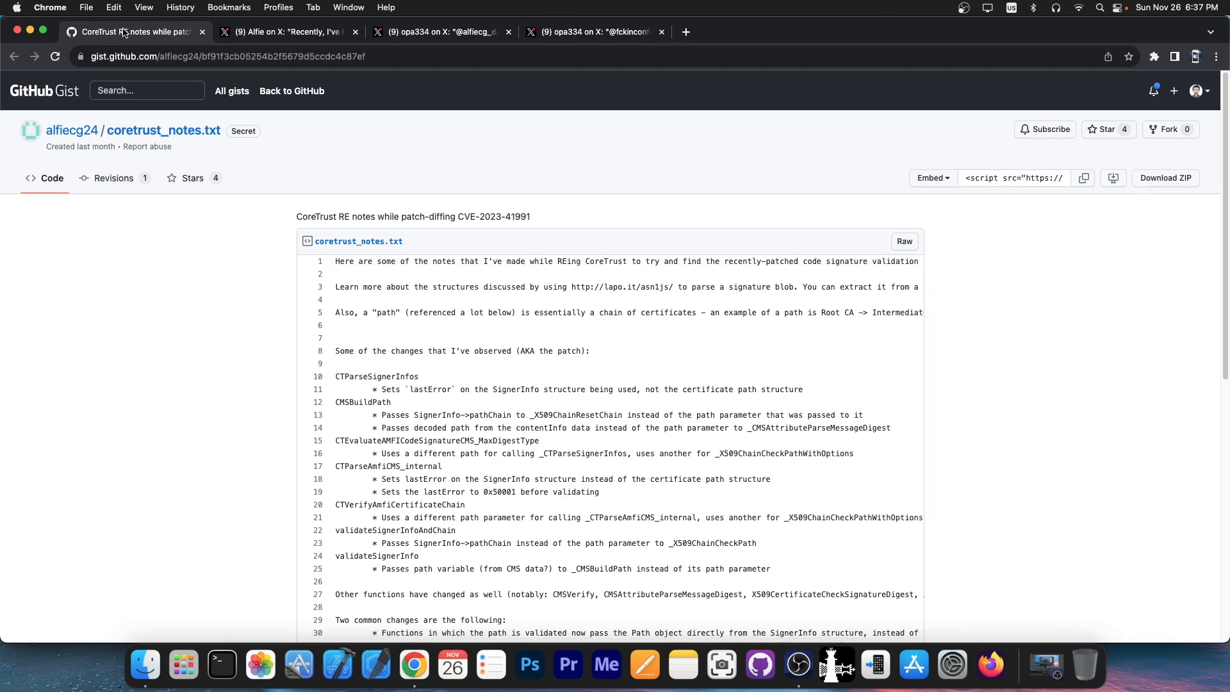
scroll(down, 3)
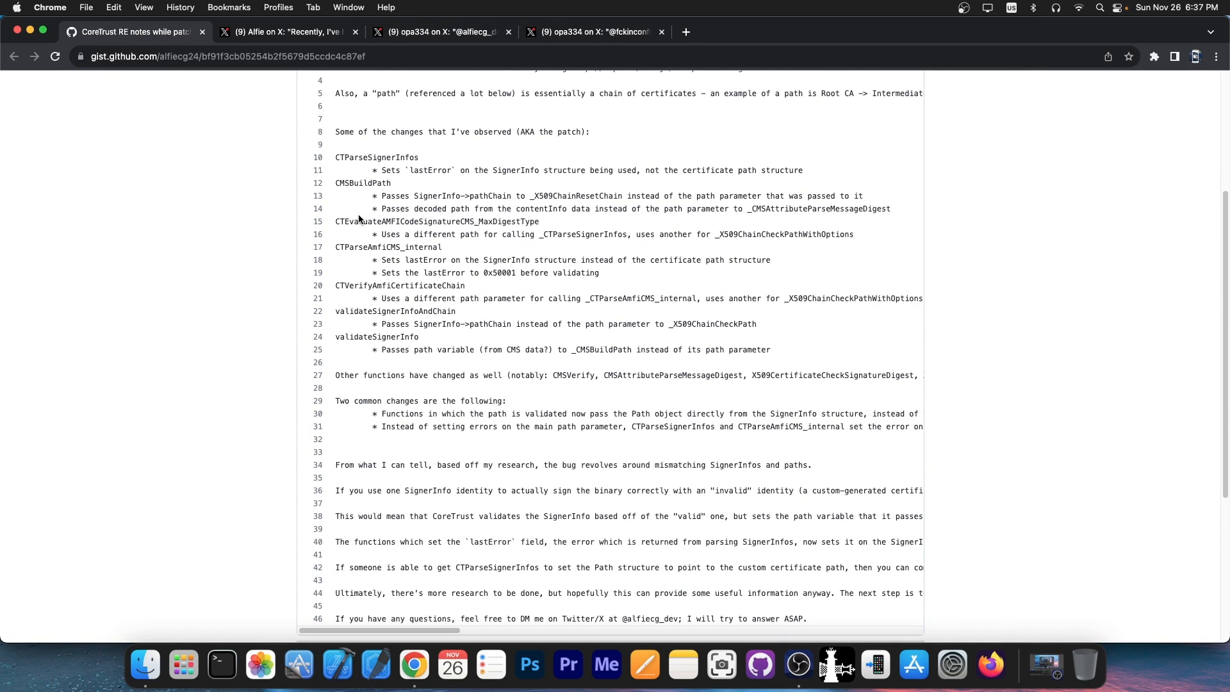
mouse_move(345, 78)
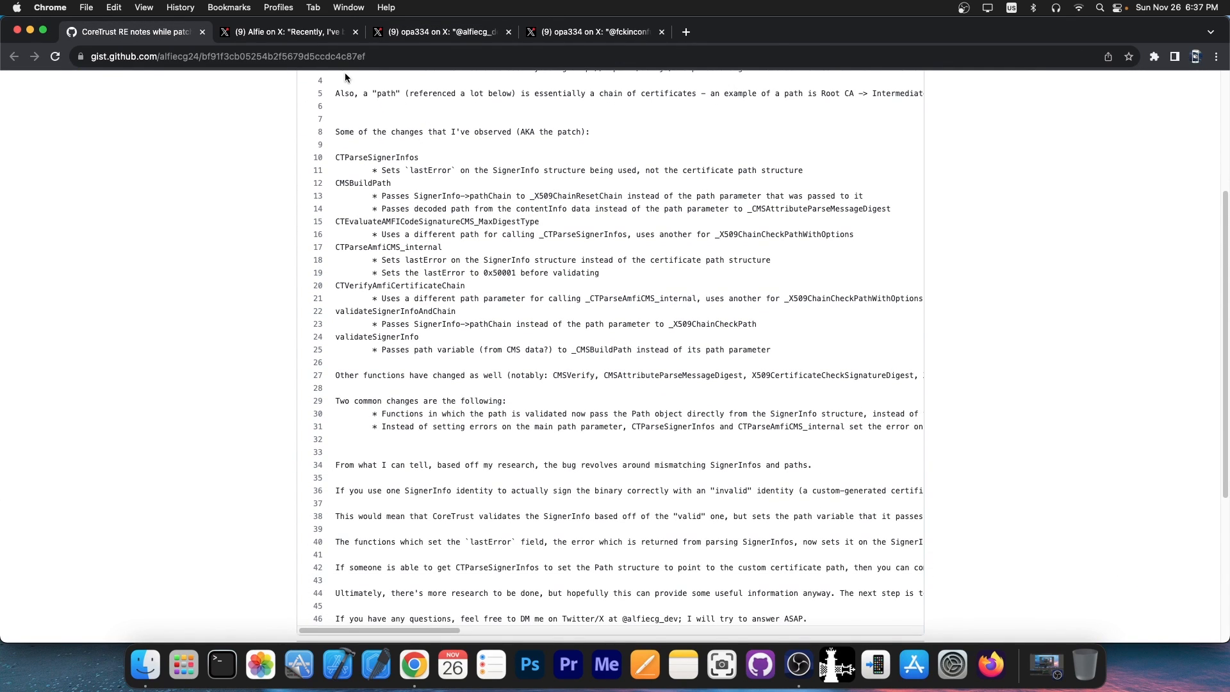
click(439, 32)
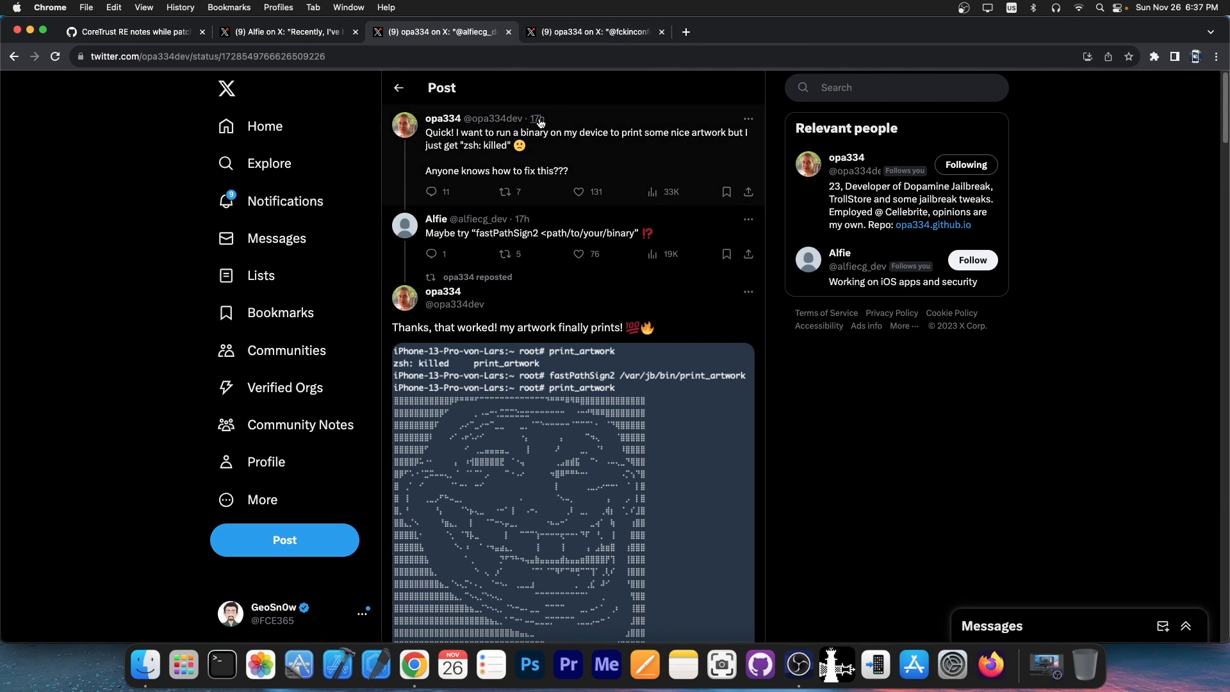
- Switch to the fourth tab showing opa334's other artwork post with full ASCII art
click(592, 31)
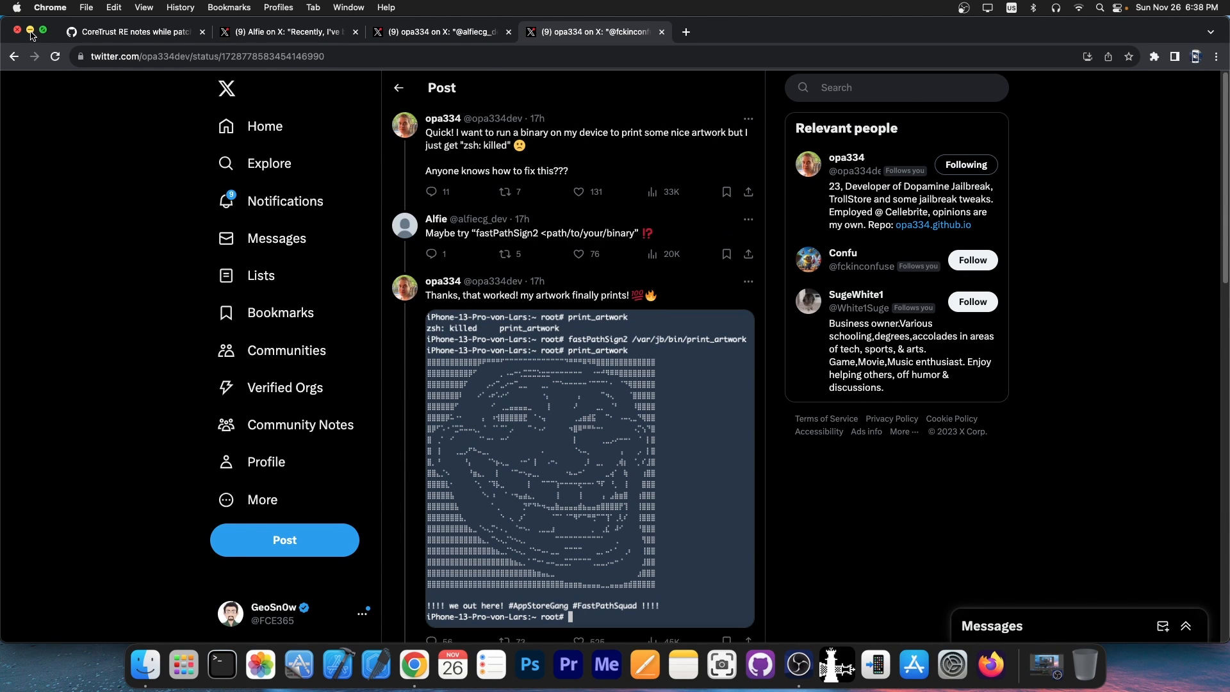
- Minimize the Chrome window to reveal the Finder desktop
click(15, 31)
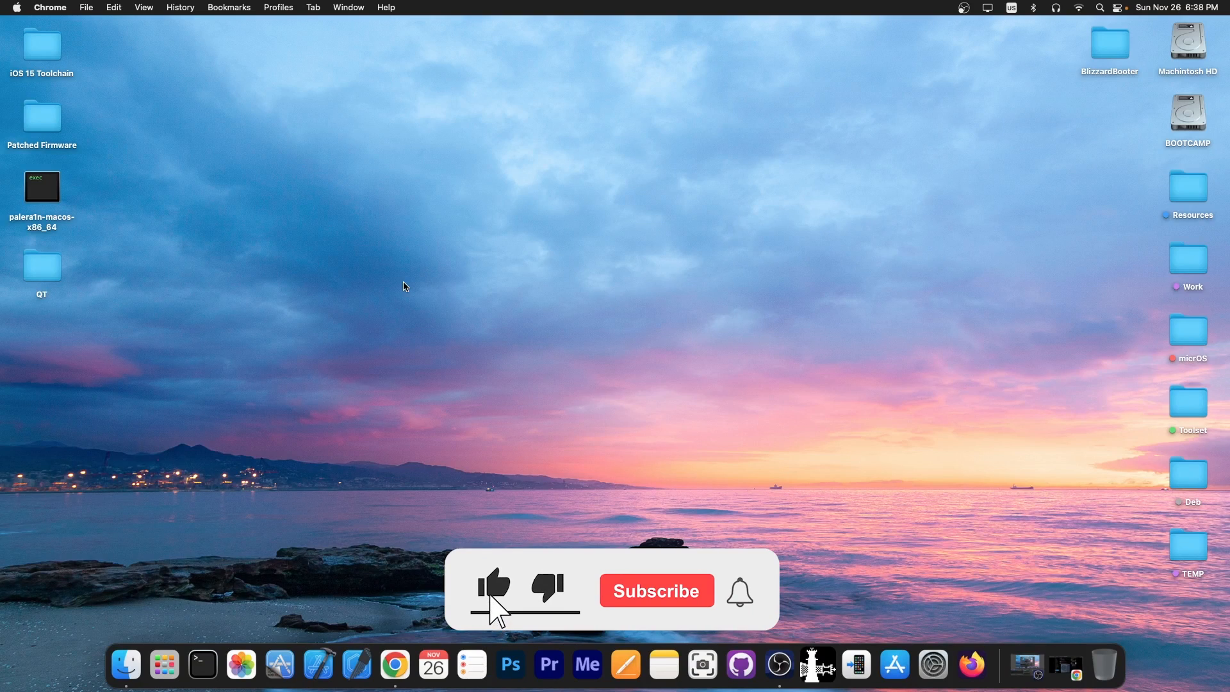
click(656, 591)
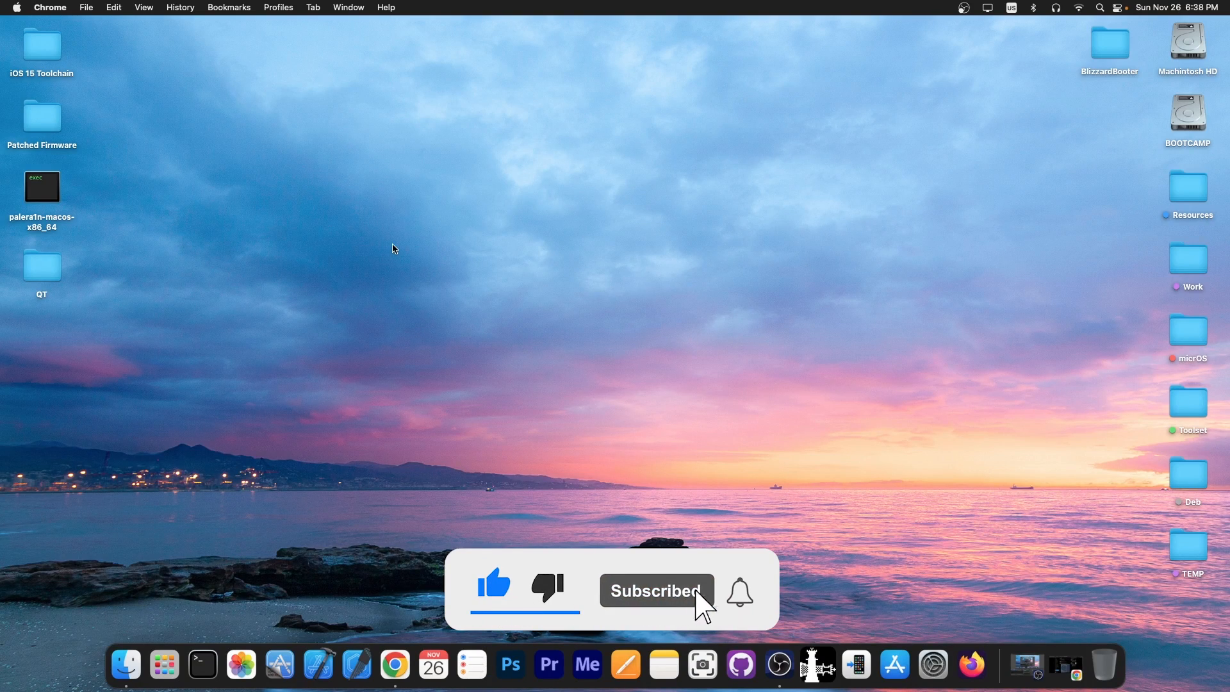